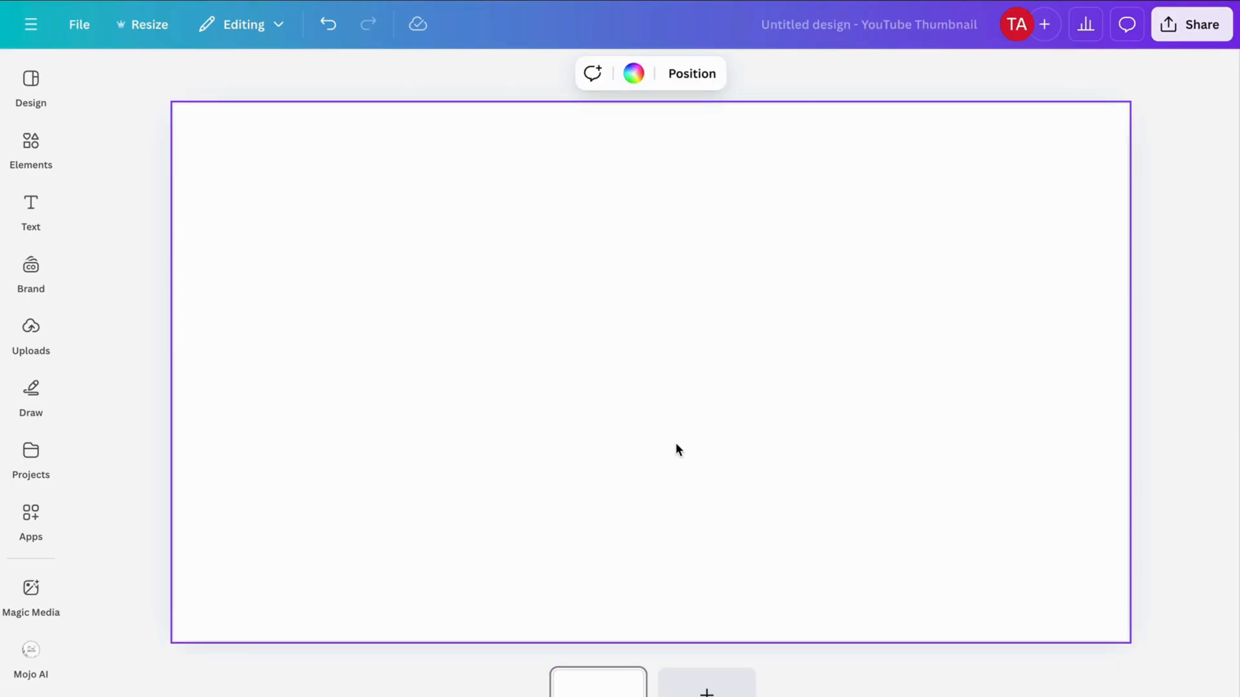
pyautogui.moveTo(255, 274)
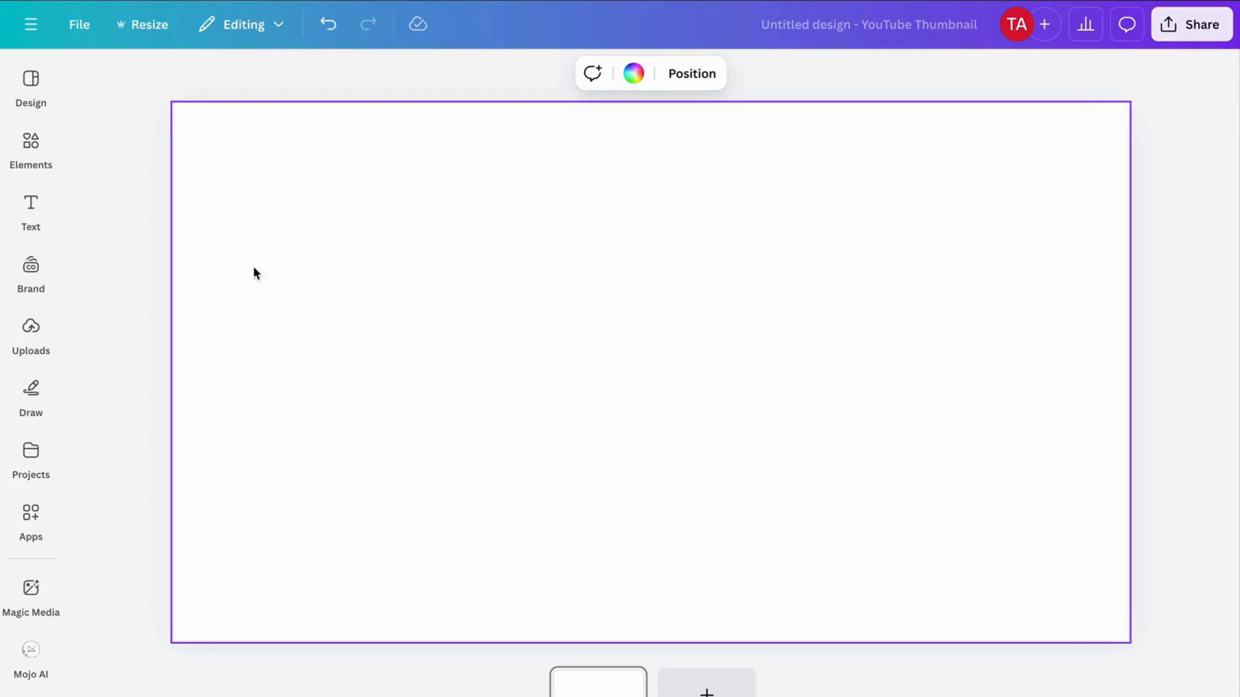
# Enable Show rulers and guides from the File > Settings menu.
pyautogui.click(78, 24)
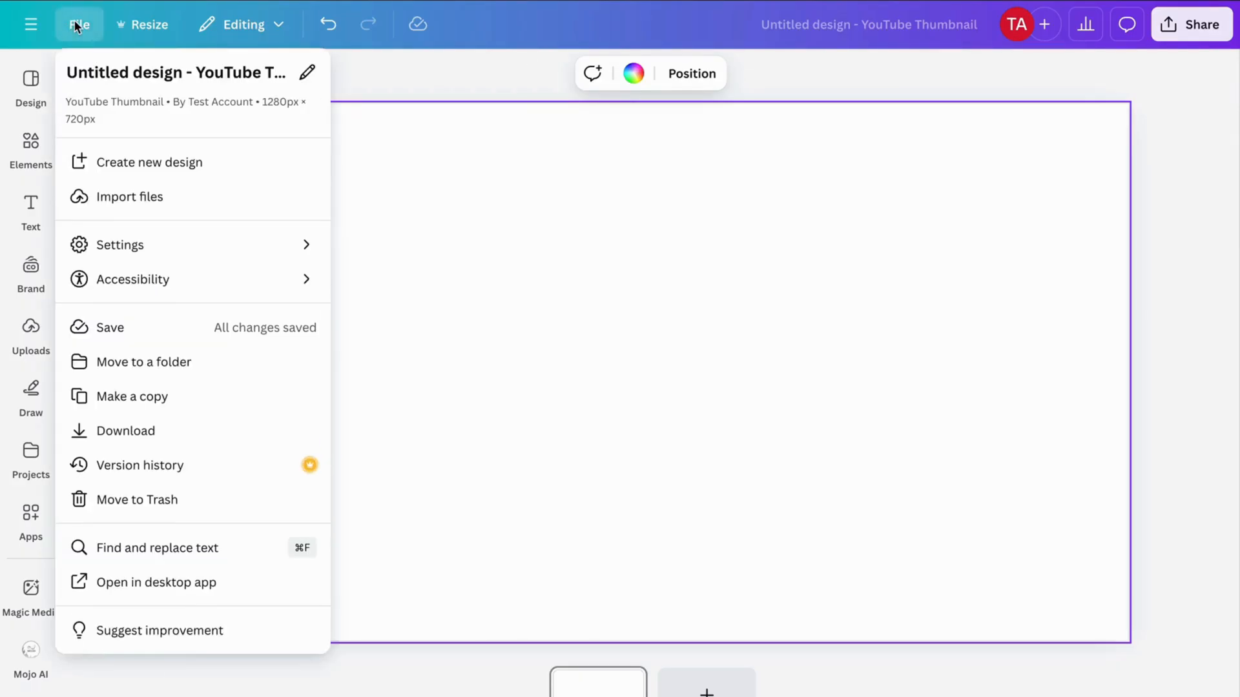
pyautogui.click(119, 245)
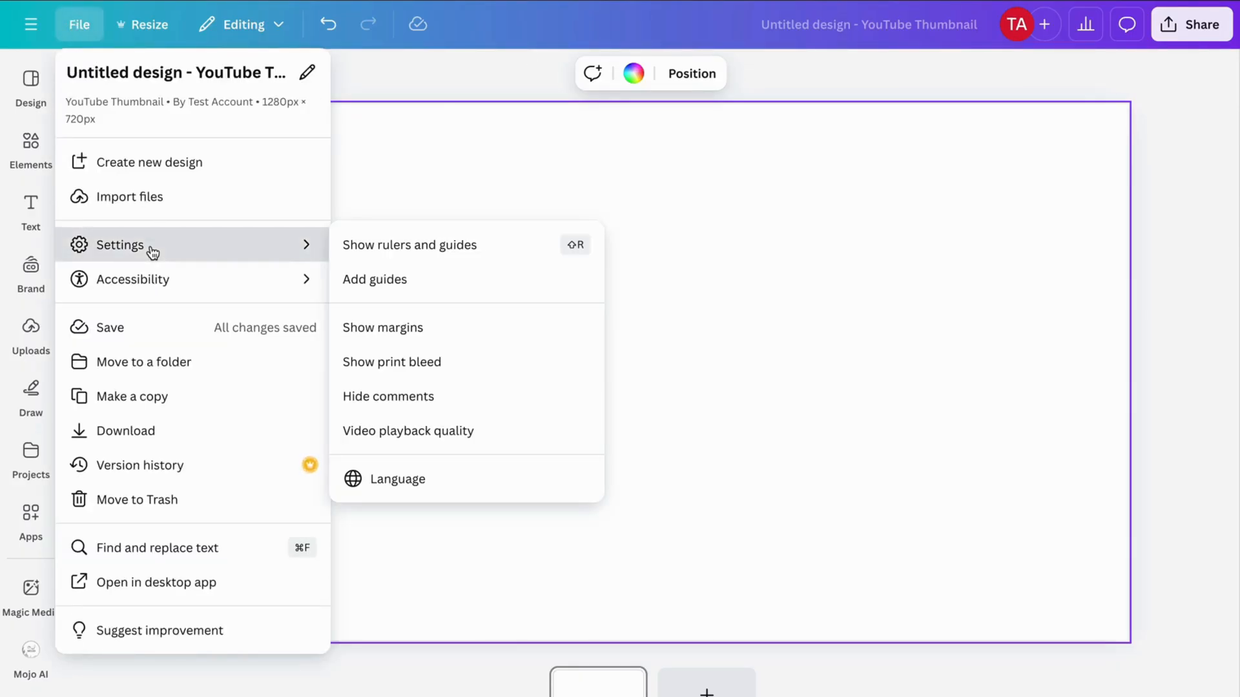
pyautogui.moveTo(400, 244)
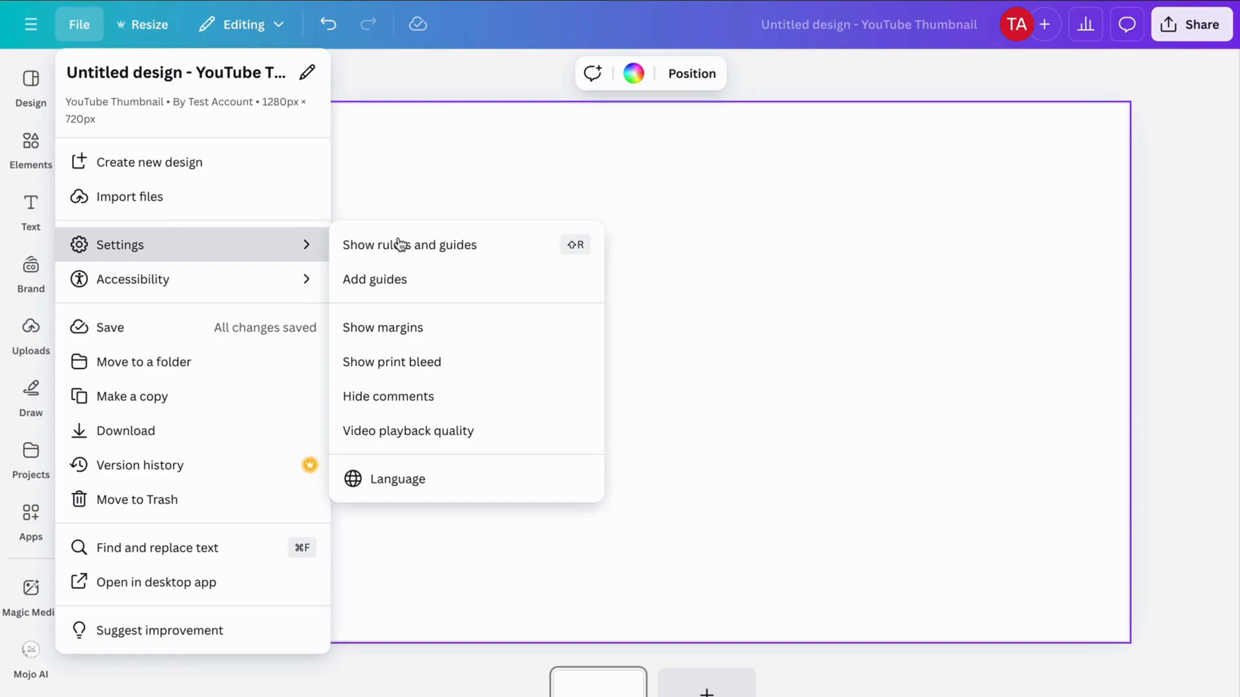
pyautogui.click(409, 244)
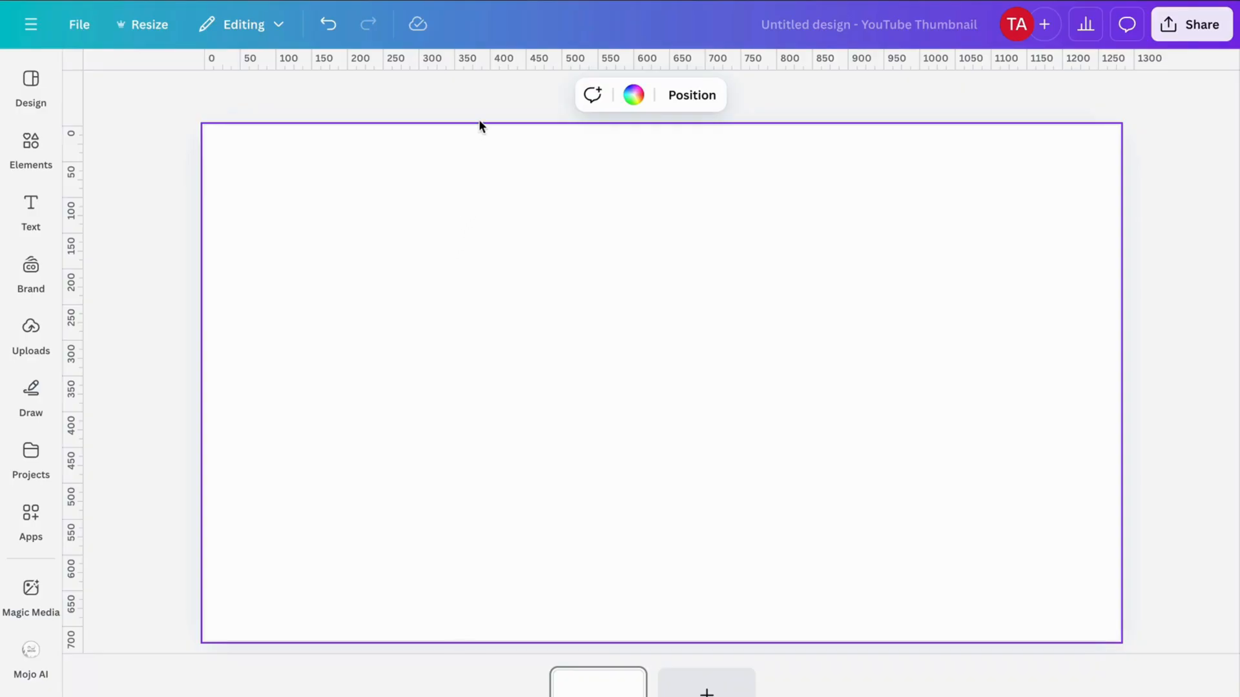
pyautogui.moveTo(742, 122)
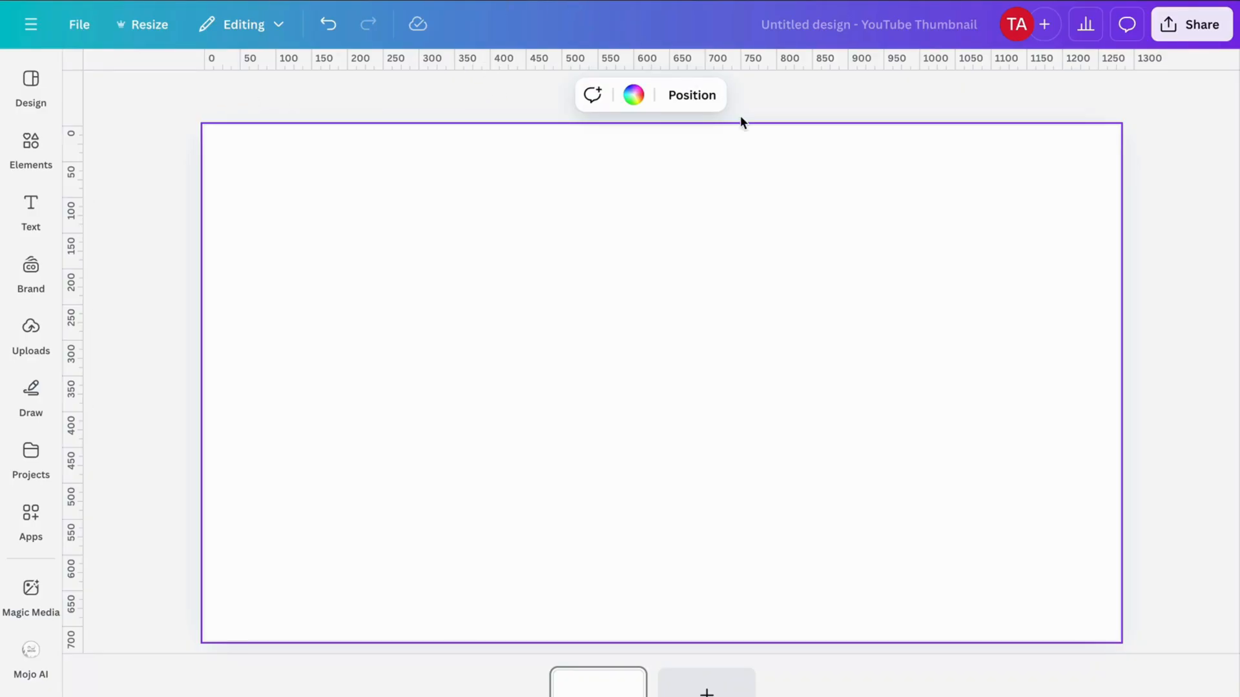
pyautogui.moveTo(705, 119)
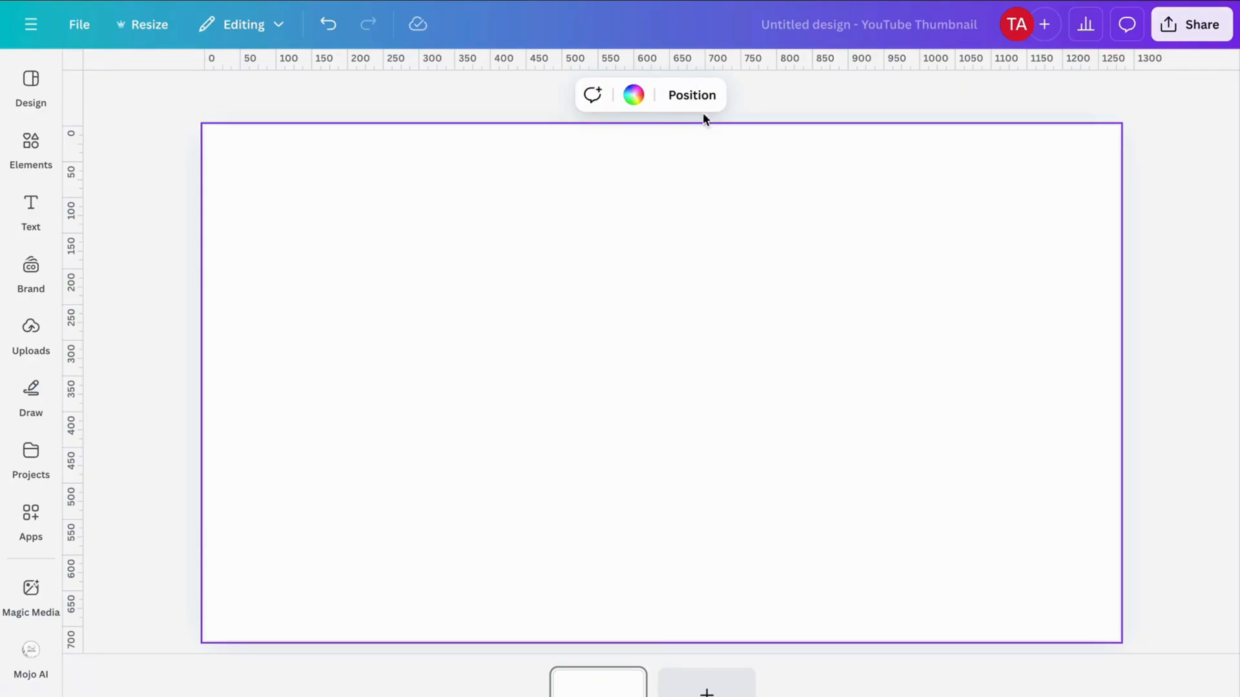
pyautogui.moveTo(649, 128)
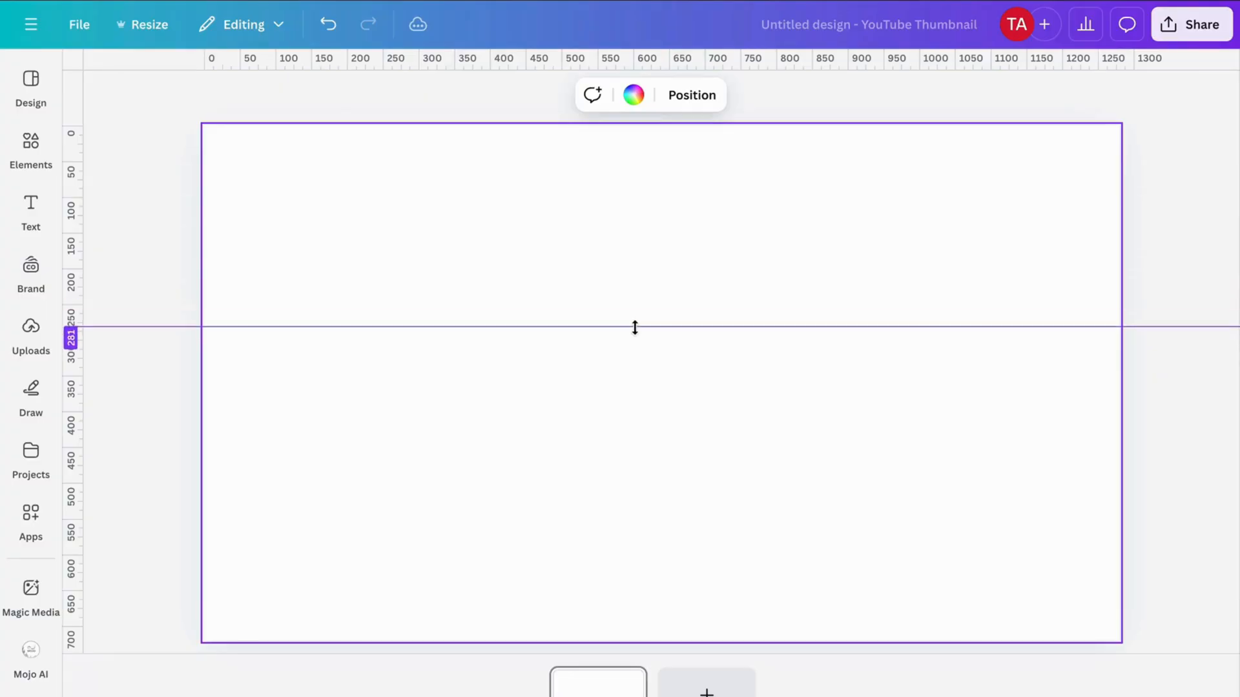
# Drag a horizontal guide from the top ruler to about 350 px down.
pyautogui.moveTo(634, 328); pyautogui.dragTo(630, 373)
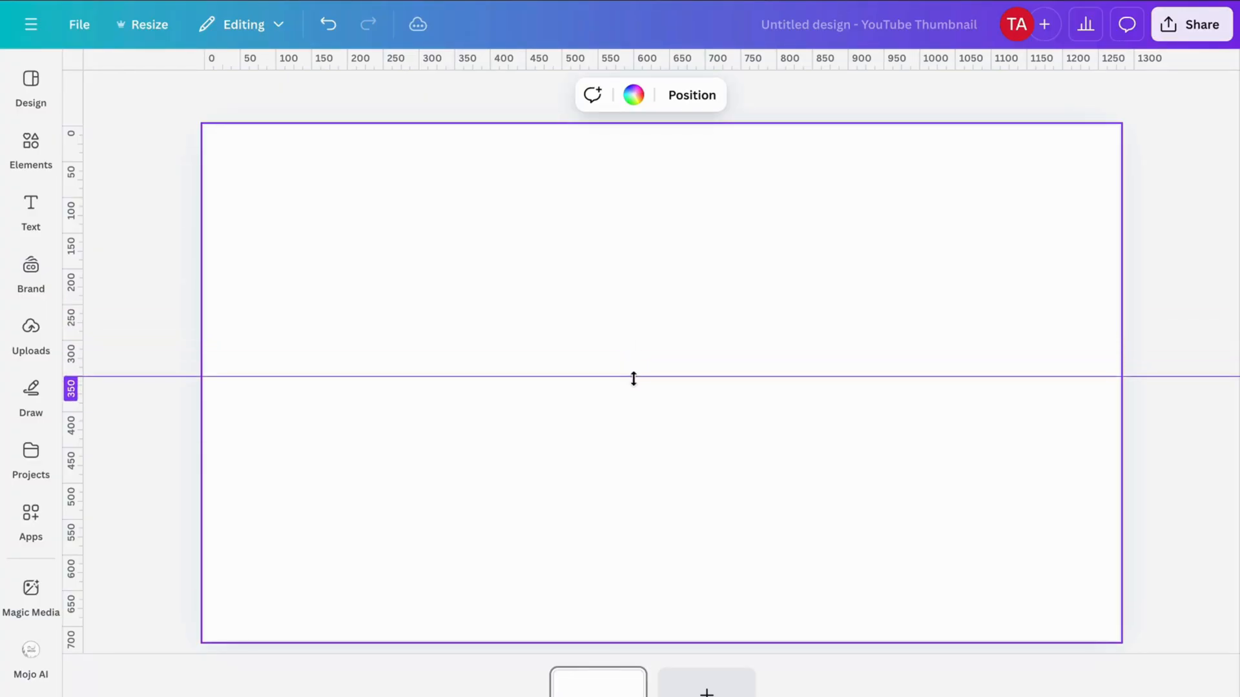
pyautogui.moveTo(633, 386); pyautogui.dragTo(633, 369)
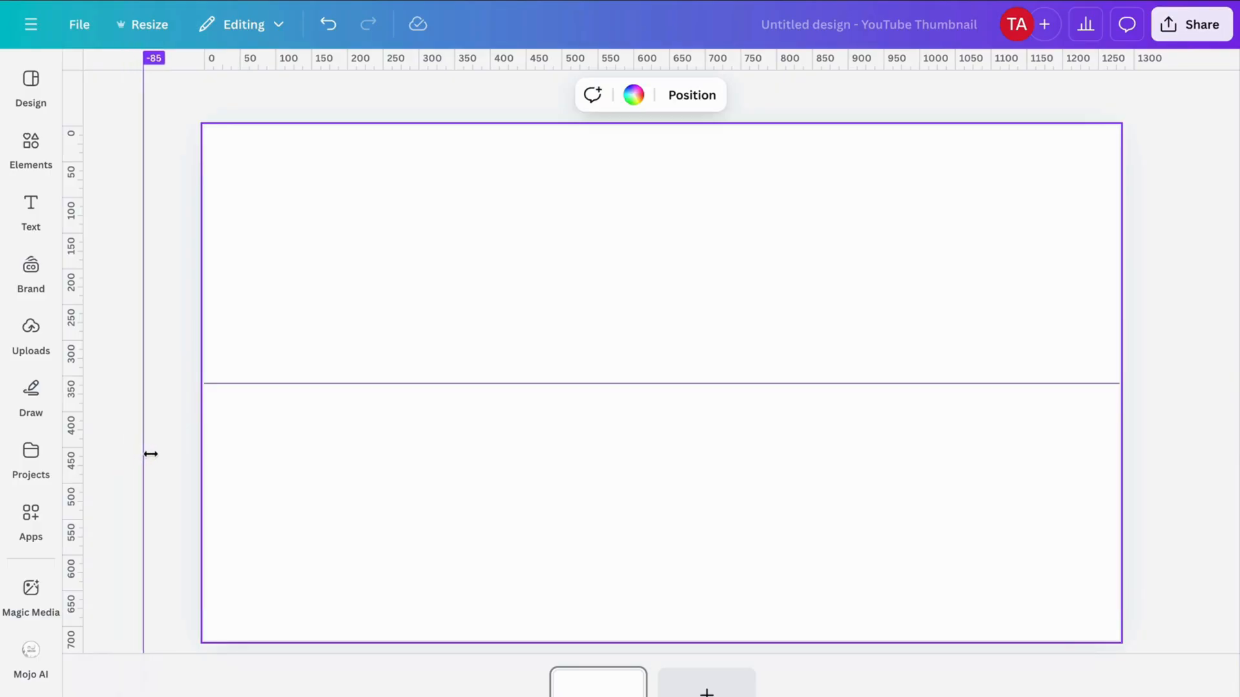
# Drag a vertical guide from the left ruler to the canvas centre near 640 px.
pyautogui.moveTo(144, 453); pyautogui.dragTo(613, 472)
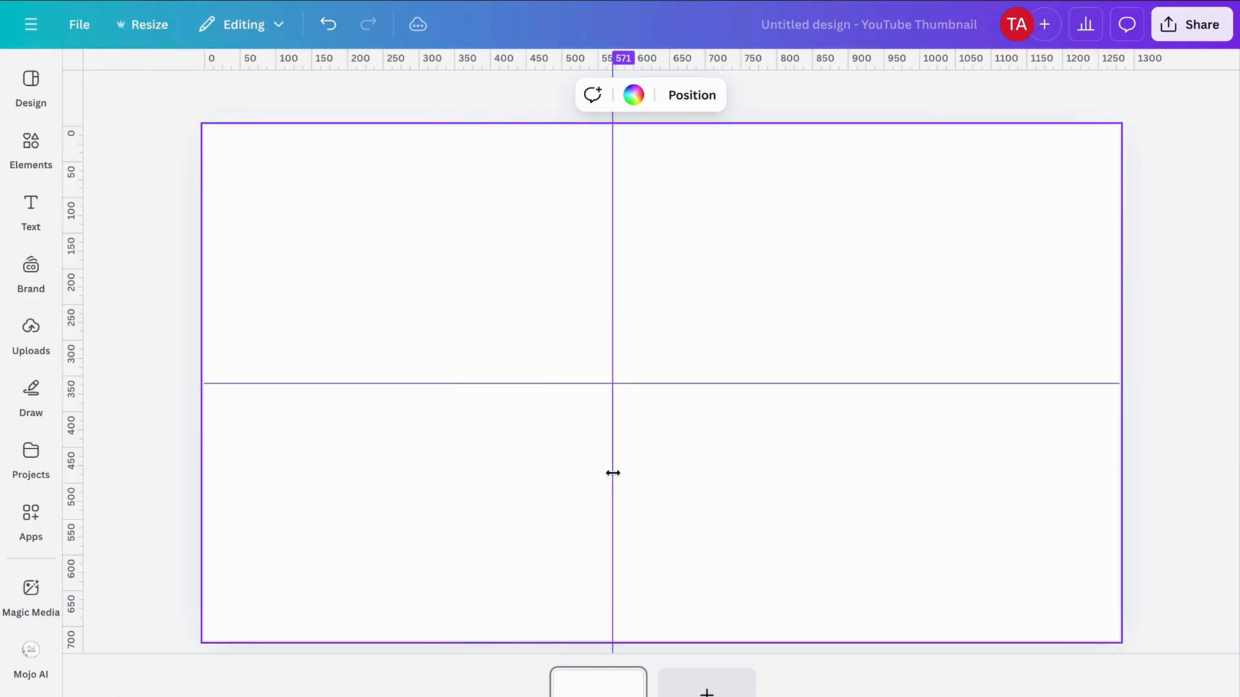
pyautogui.moveTo(612, 473); pyautogui.dragTo(680, 468)
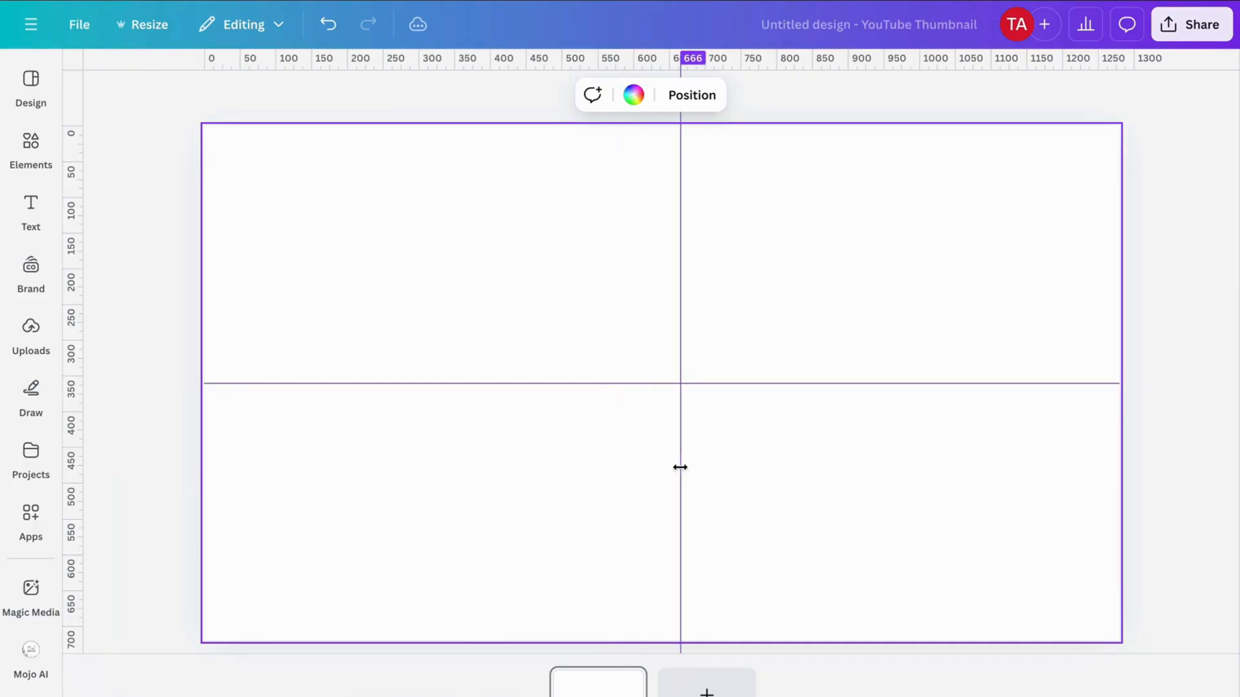
pyautogui.moveTo(680, 467); pyautogui.dragTo(660, 379)
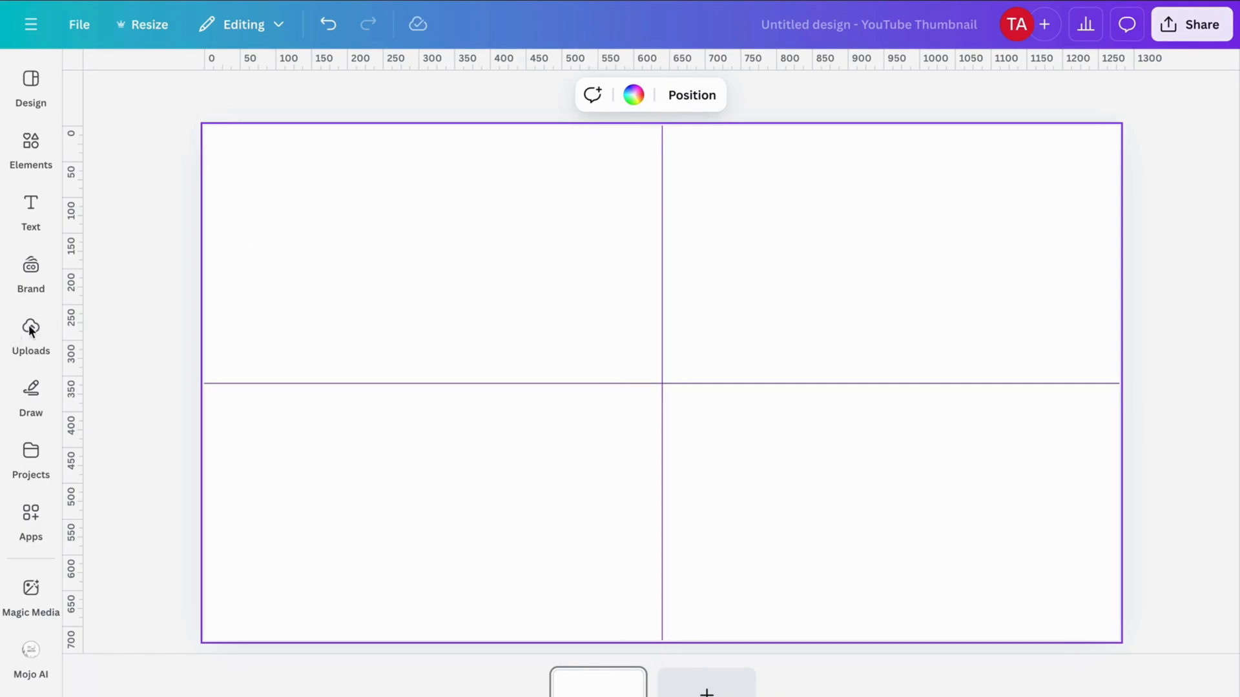
pyautogui.moveTo(50, 317)
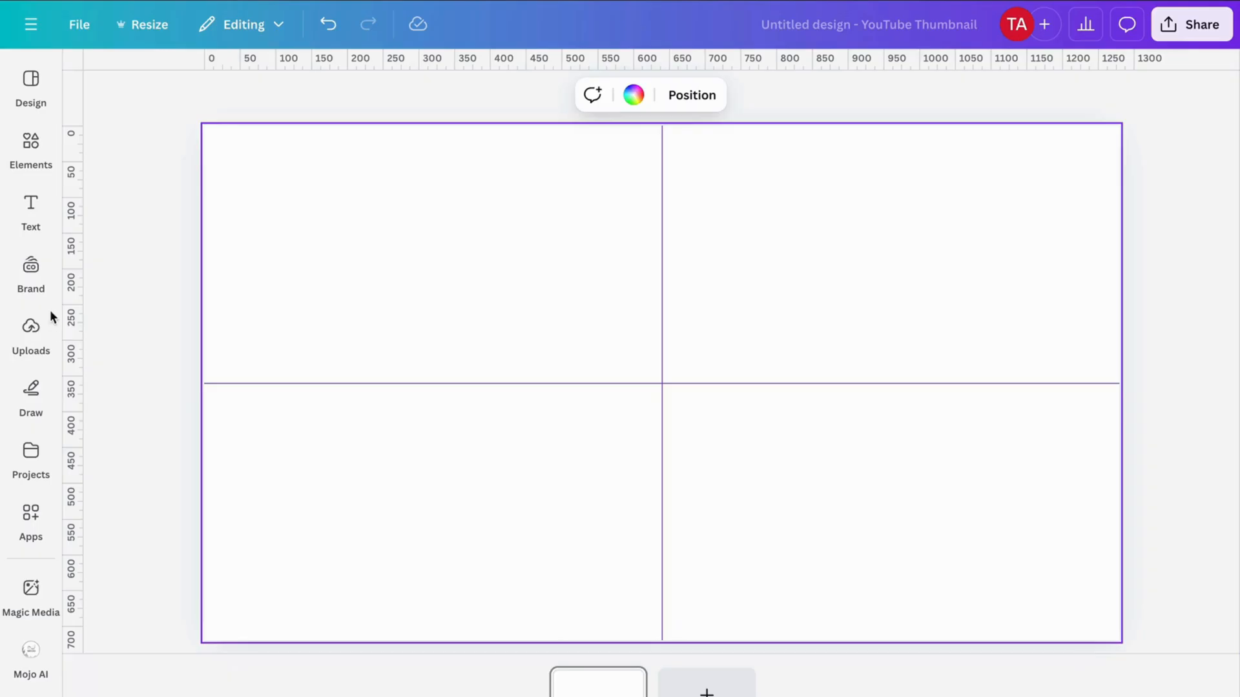
pyautogui.moveTo(234, 154)
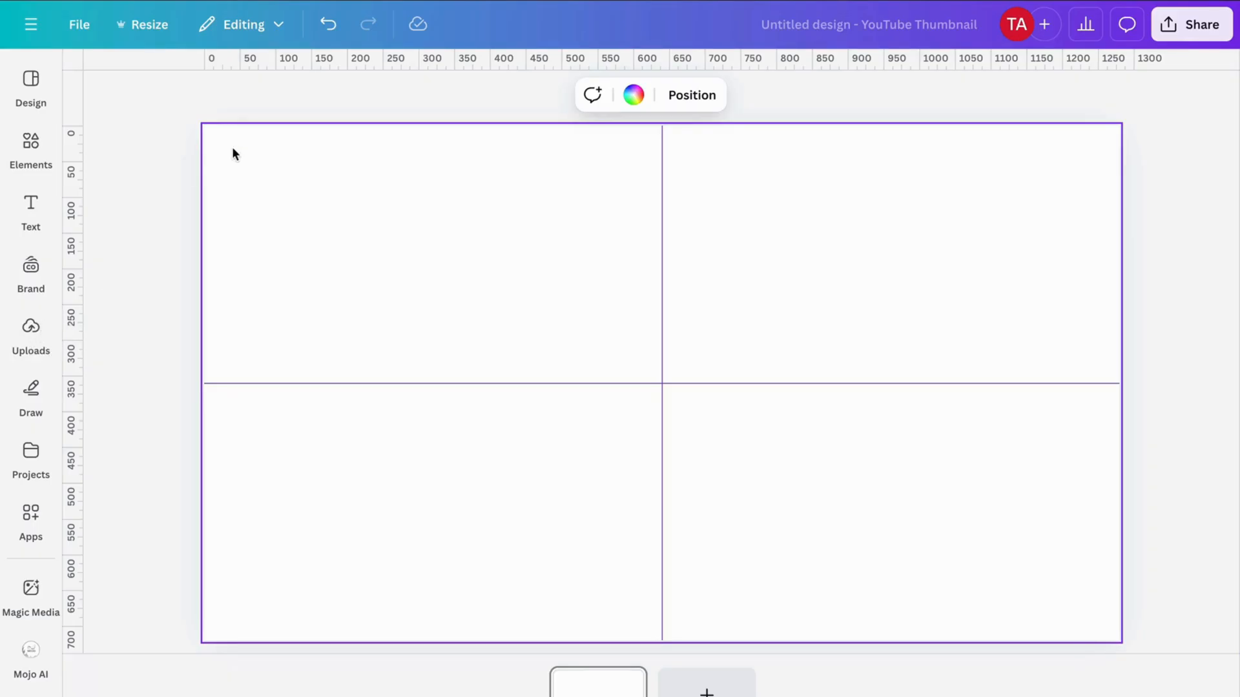
pyautogui.moveTo(214, 173)
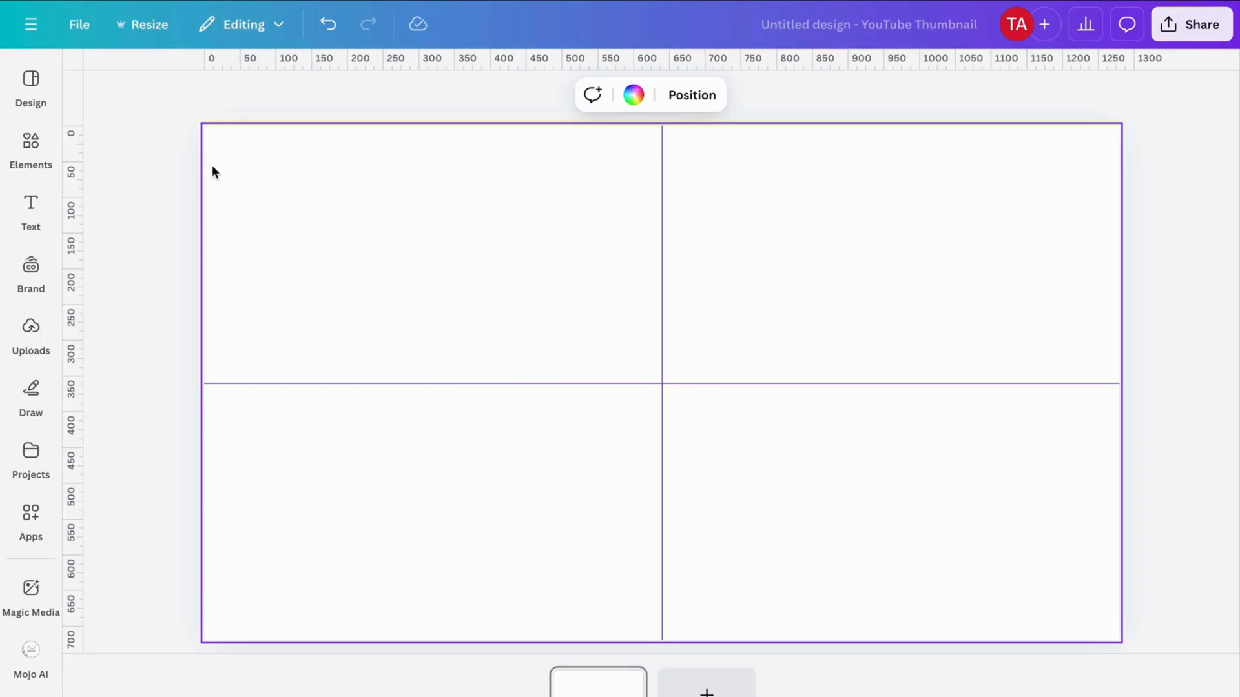
pyautogui.moveTo(798, 468)
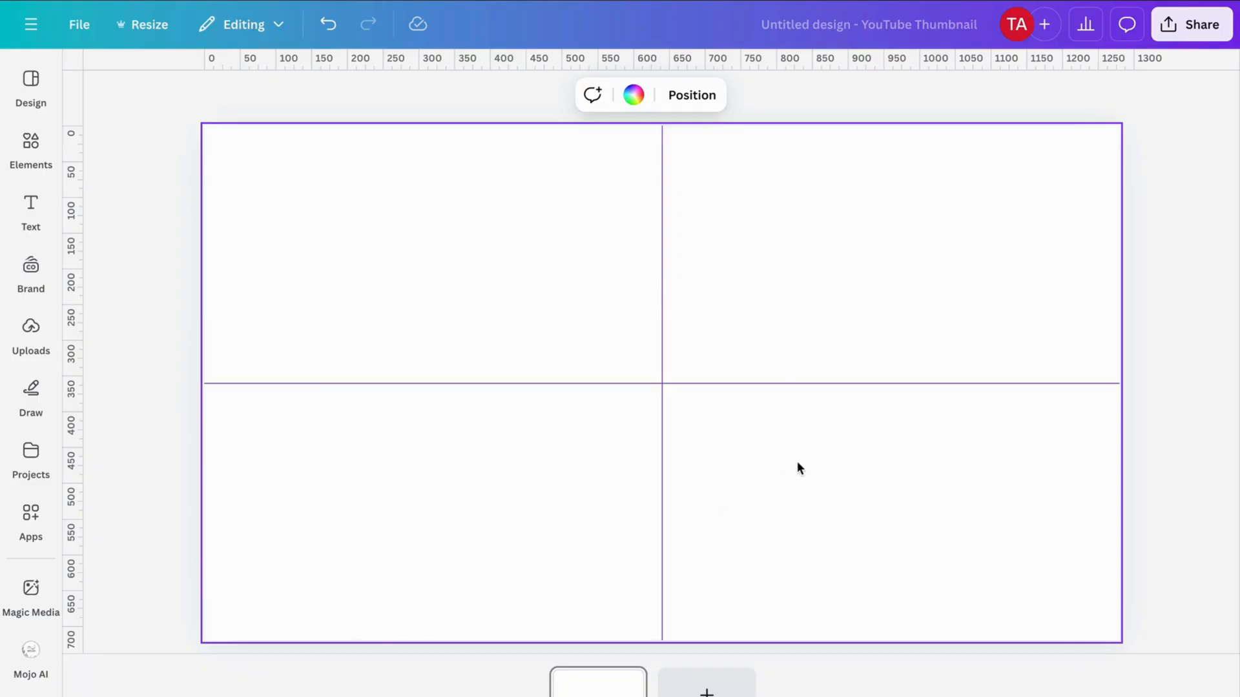
pyautogui.moveTo(825, 253)
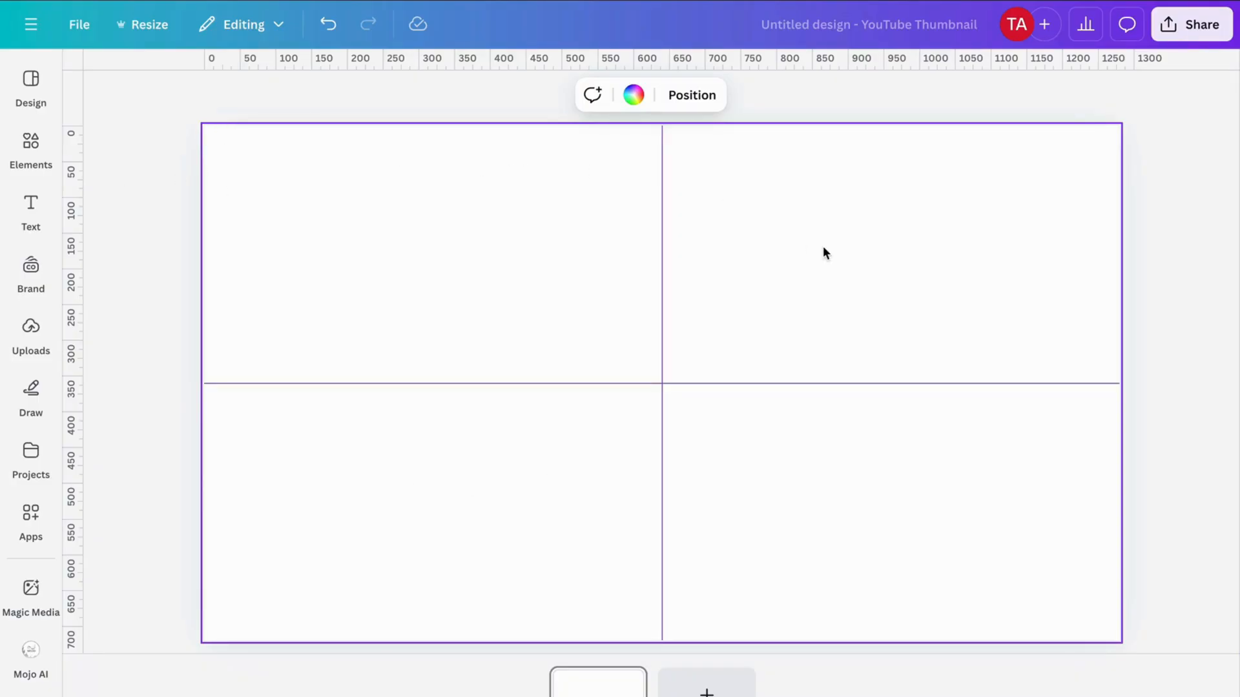
pyautogui.moveTo(1136, 307)
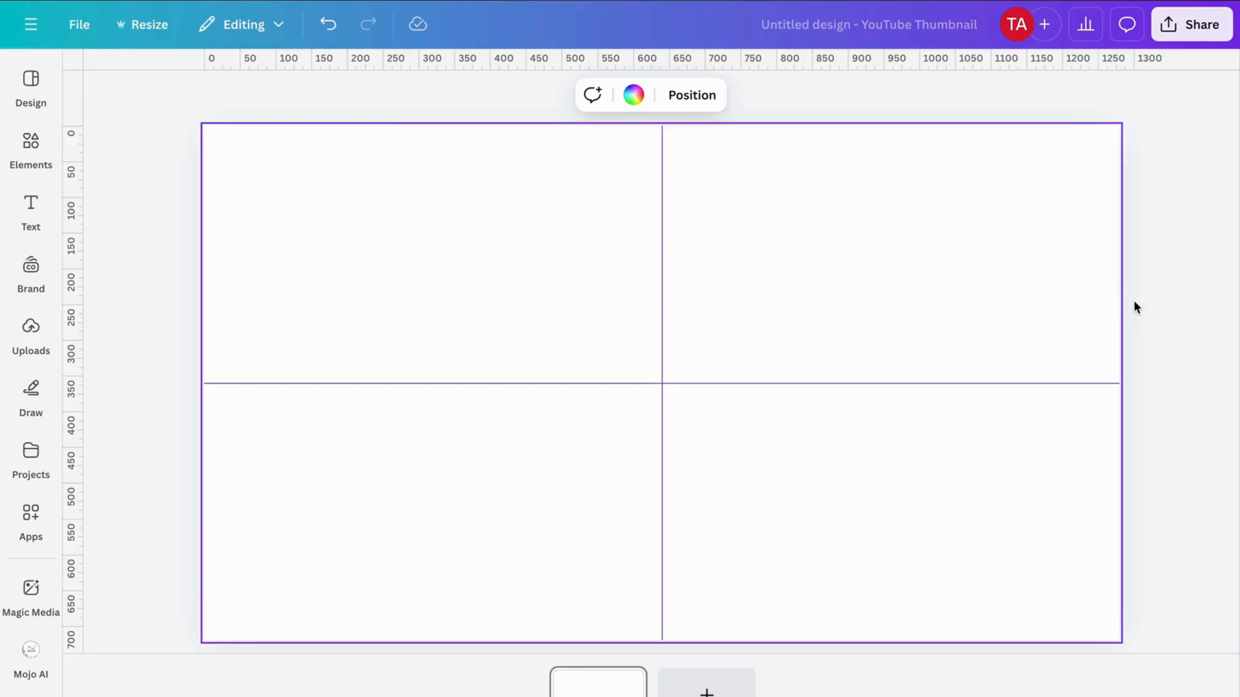